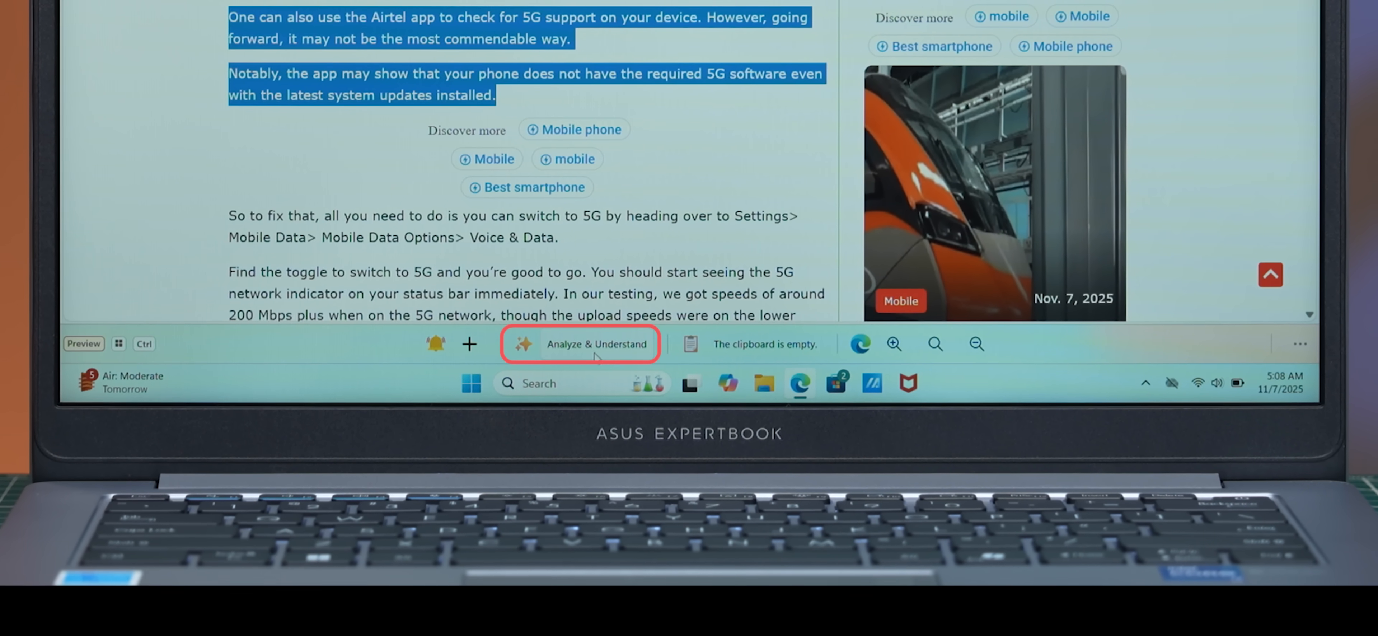
Run Analyze & Understand on the selected 5G software-support passage.
click(580, 343)
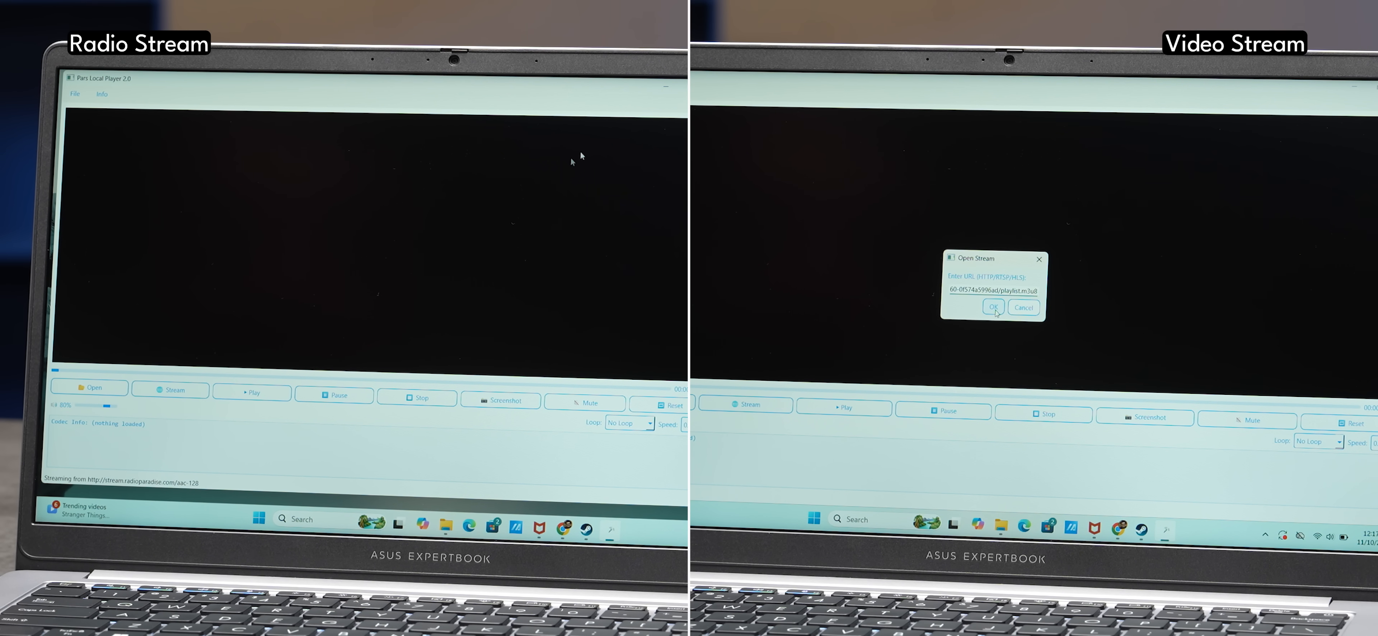
Confirm the m3u8 playlist URL in the Open Stream dialog to start the video stream.
click(993, 307)
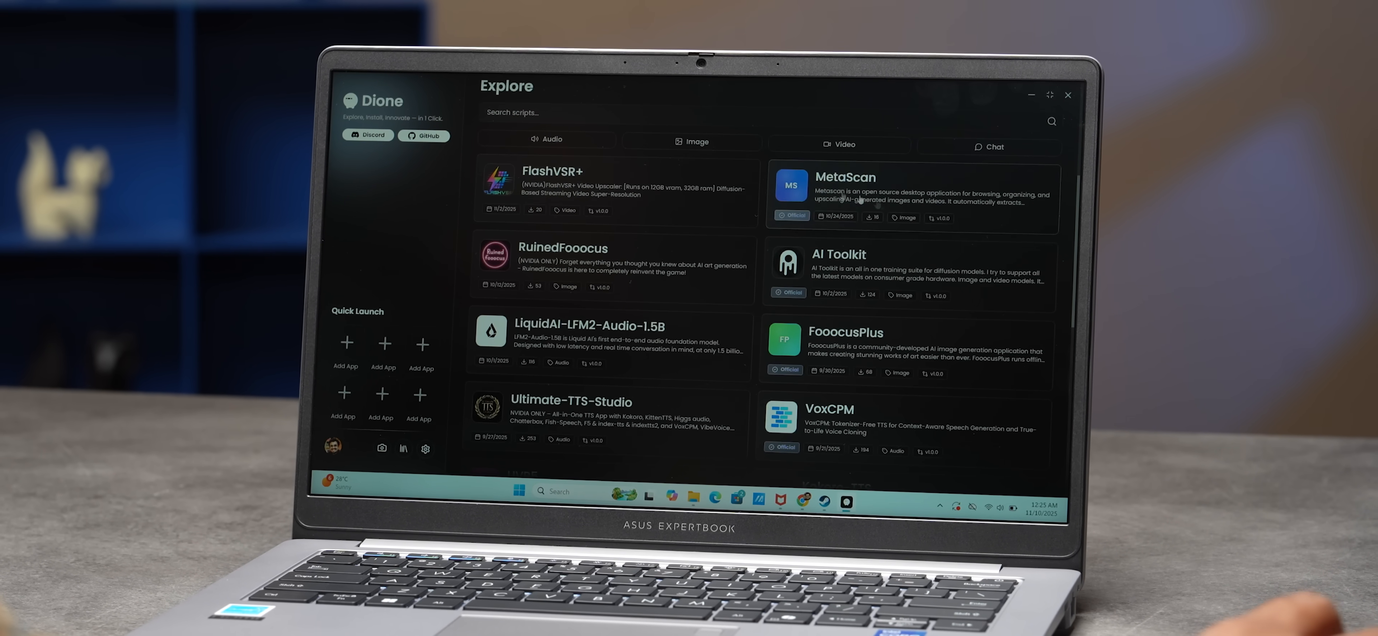
View the Stable Diffusion WebUI script page, then filter the catalogue to Image scripts.
click(690, 140)
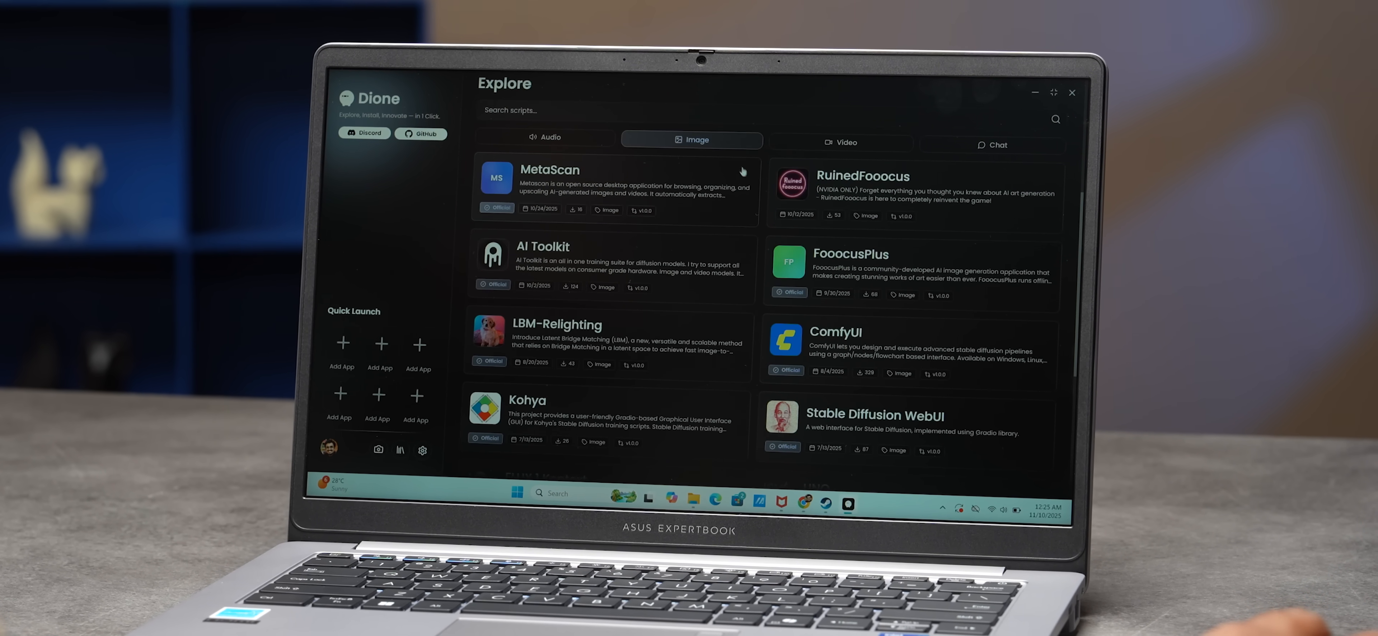
click(912, 426)
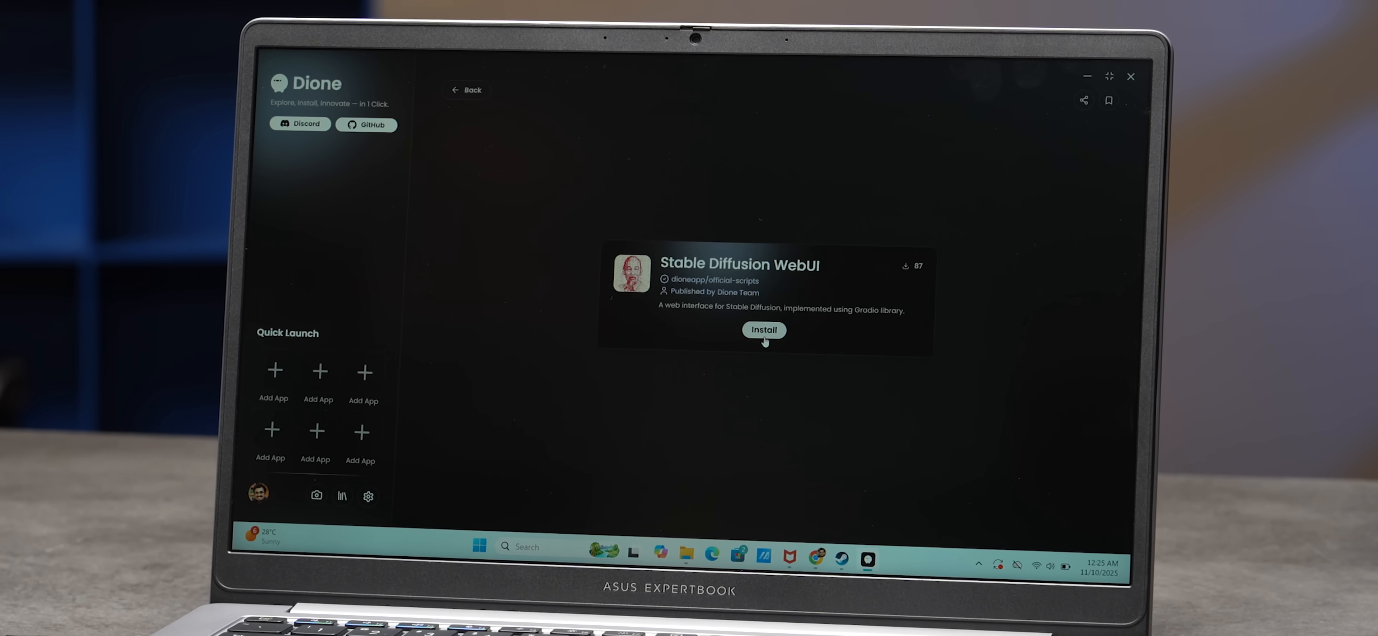
click(763, 329)
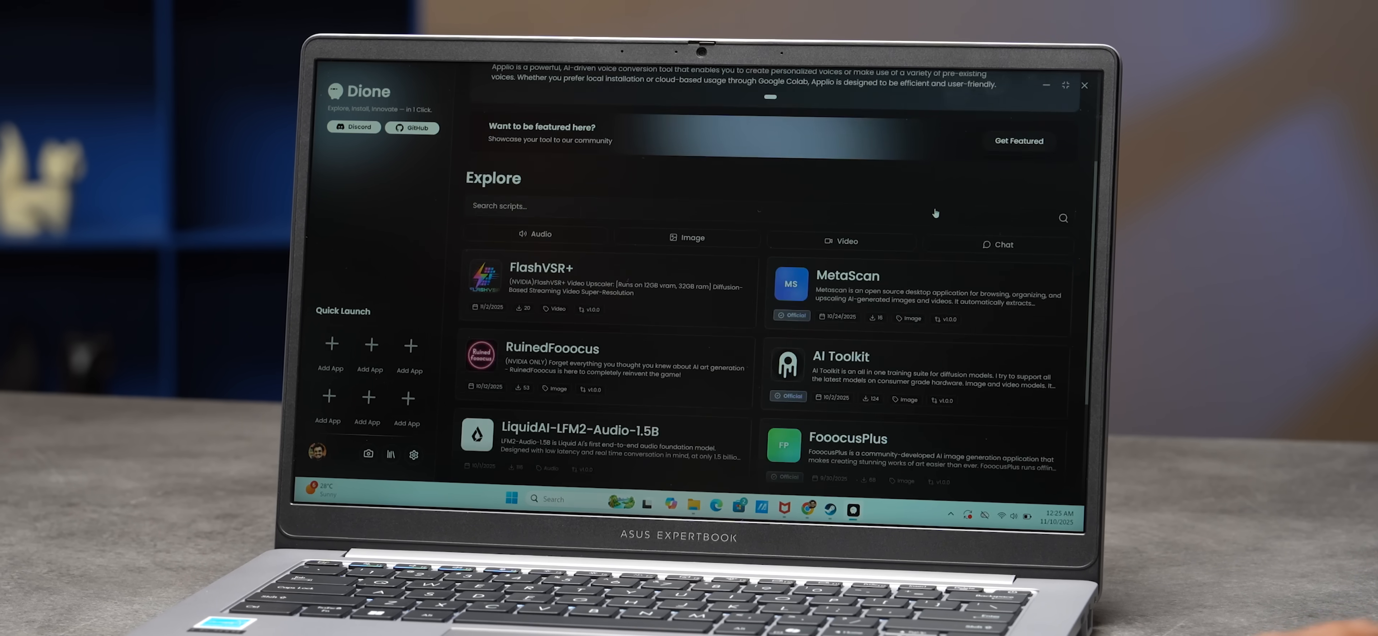
click(691, 146)
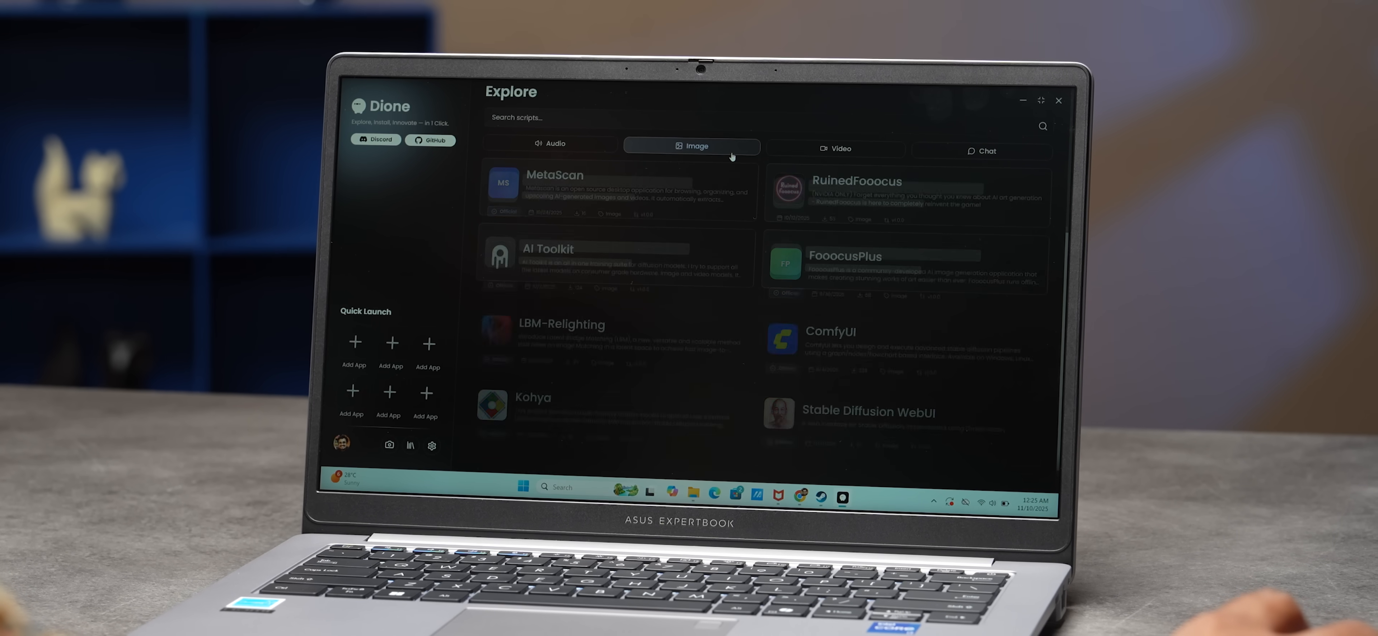
scroll(down, 3)
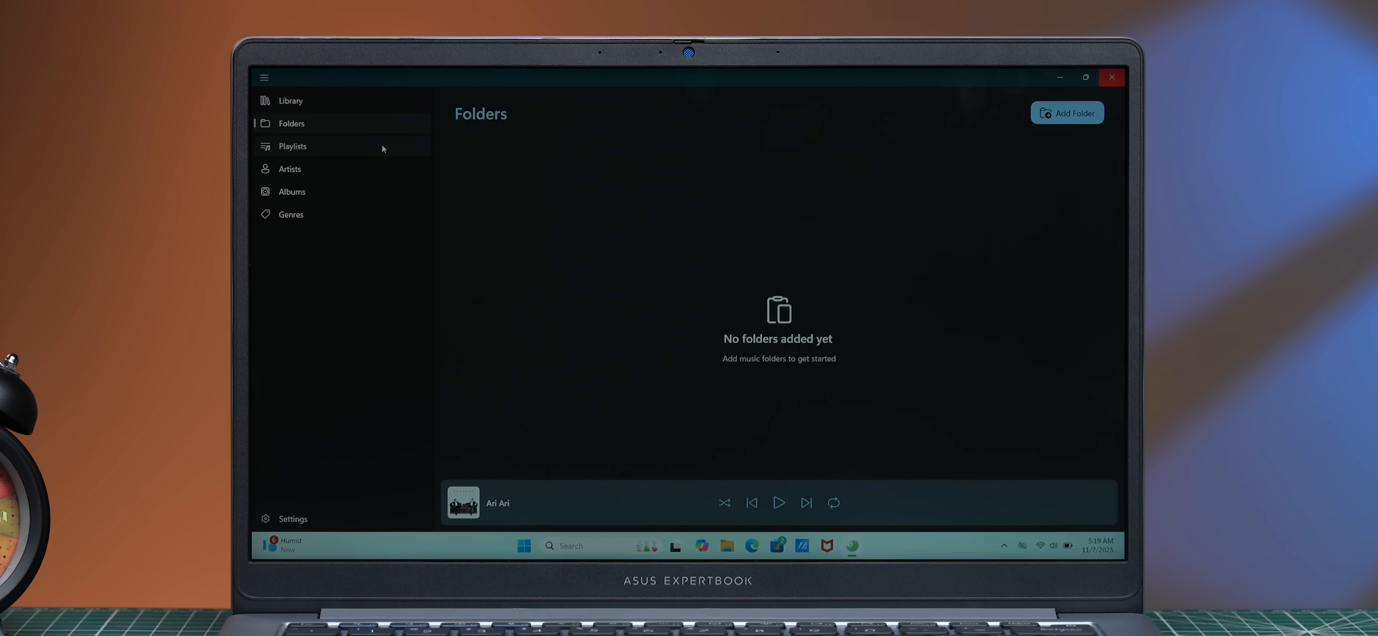
Add the Documents > Music folder so its 27 songs fill the library, then browse by artist.
click(1065, 113)
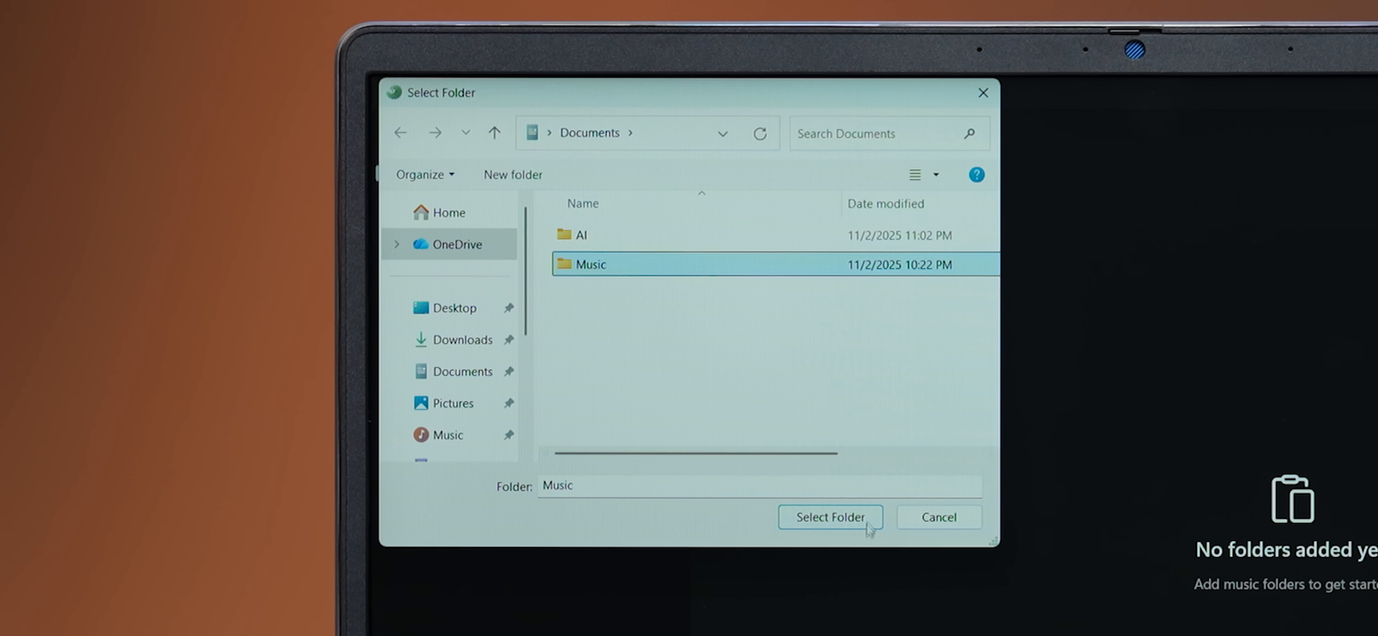
click(829, 517)
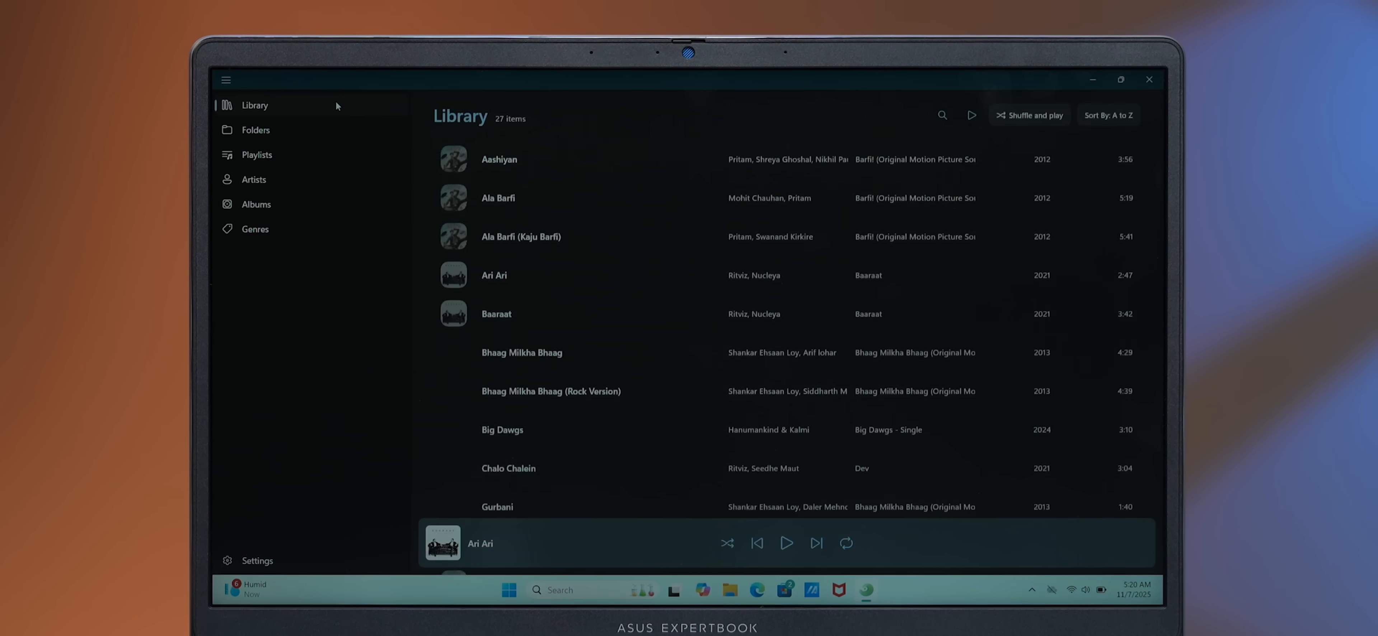
scroll(down, 3)
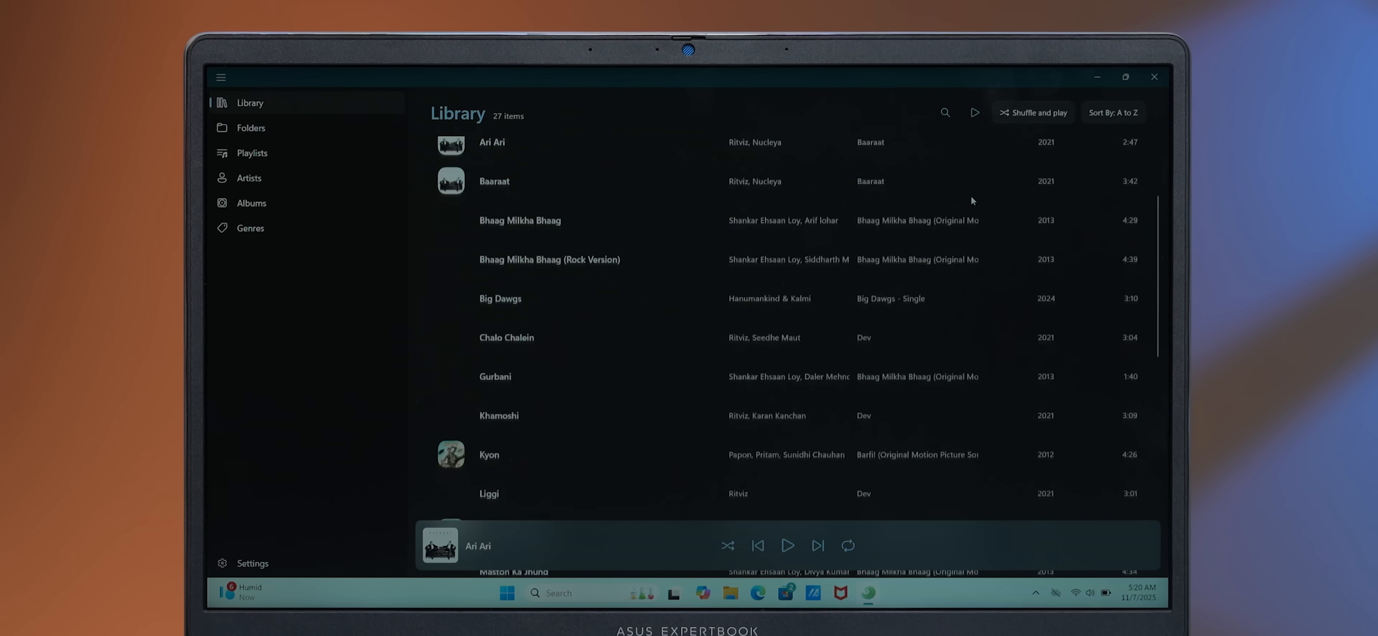
click(249, 177)
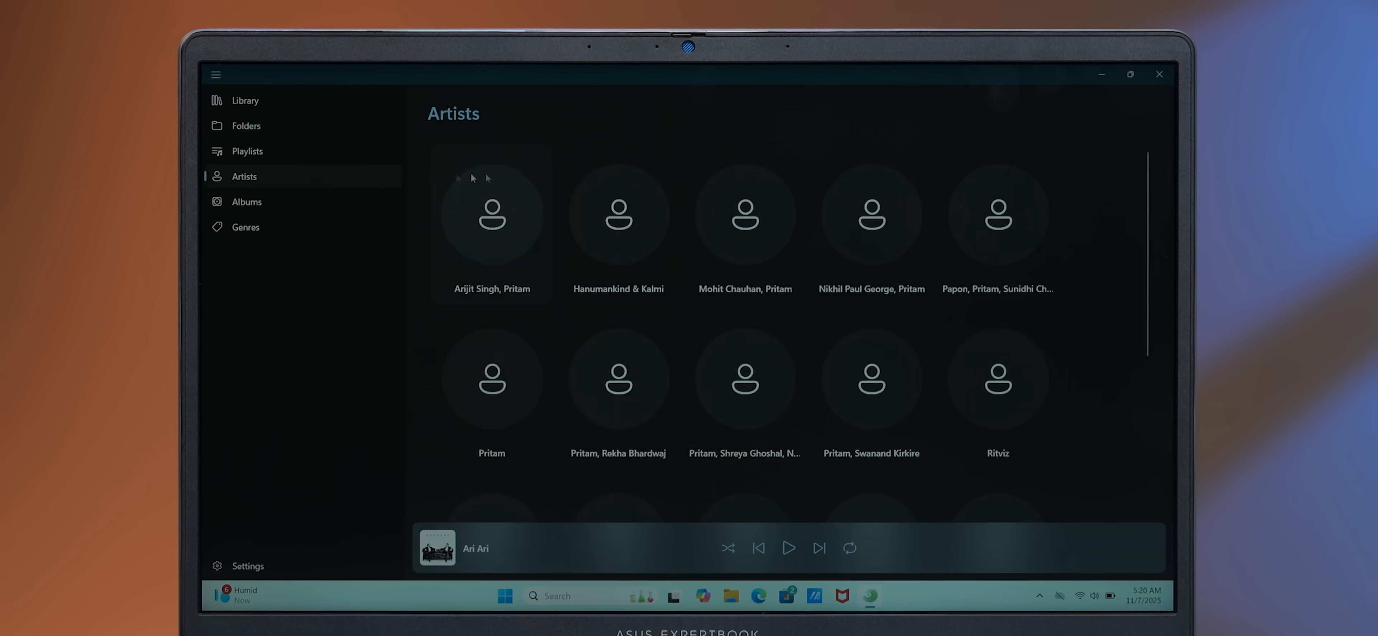
Review the player settings down to the equalizer options.
click(248, 566)
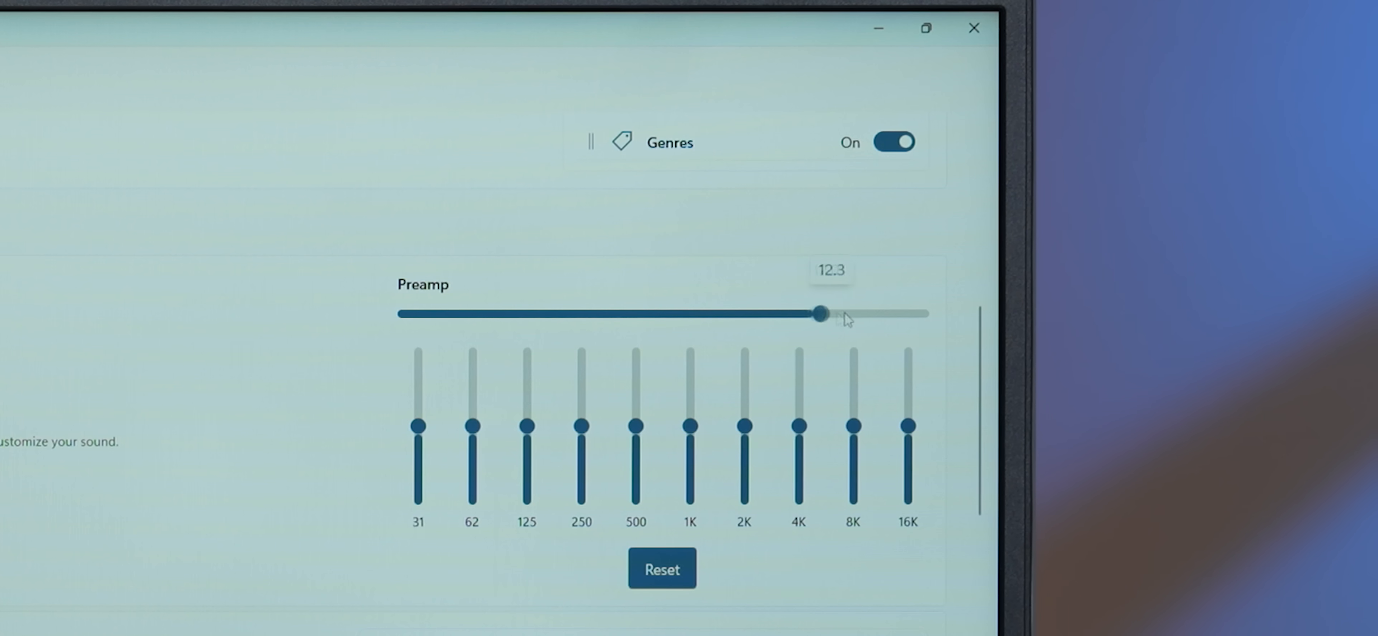
scroll(down, 3)
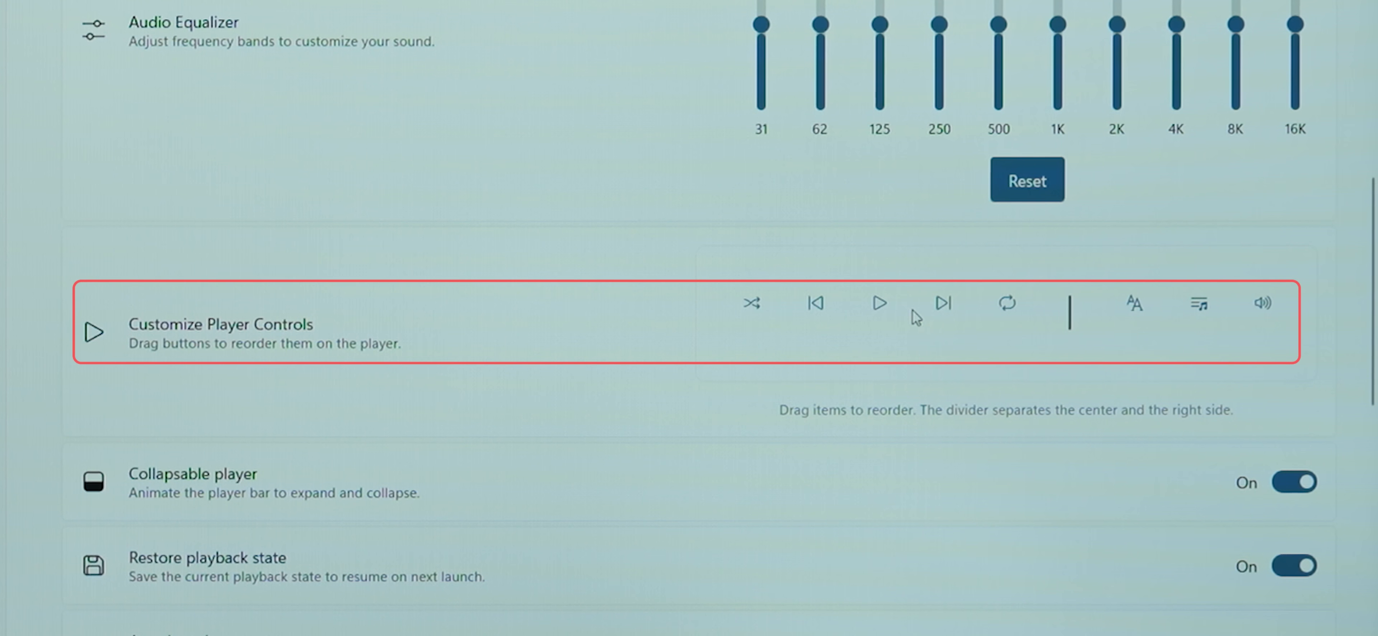
scroll(down, 3)
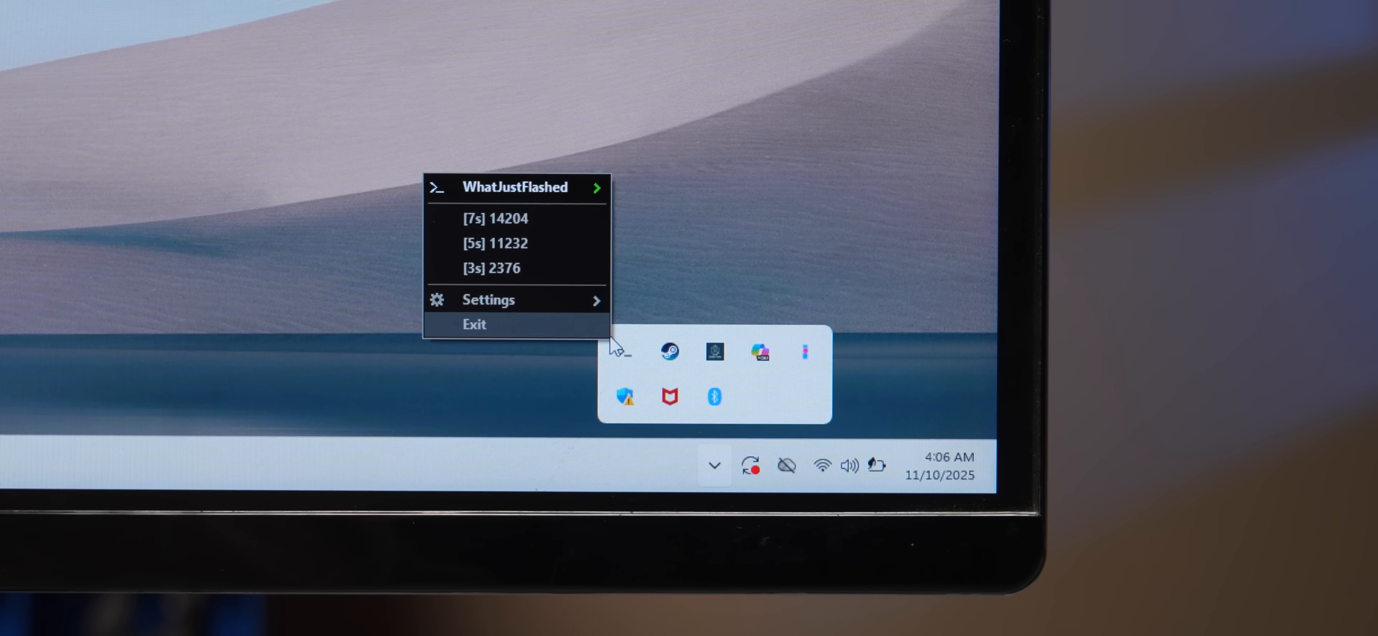
View the flash reports for processes 2376 and 14204 from the tray menu.
click(493, 267)
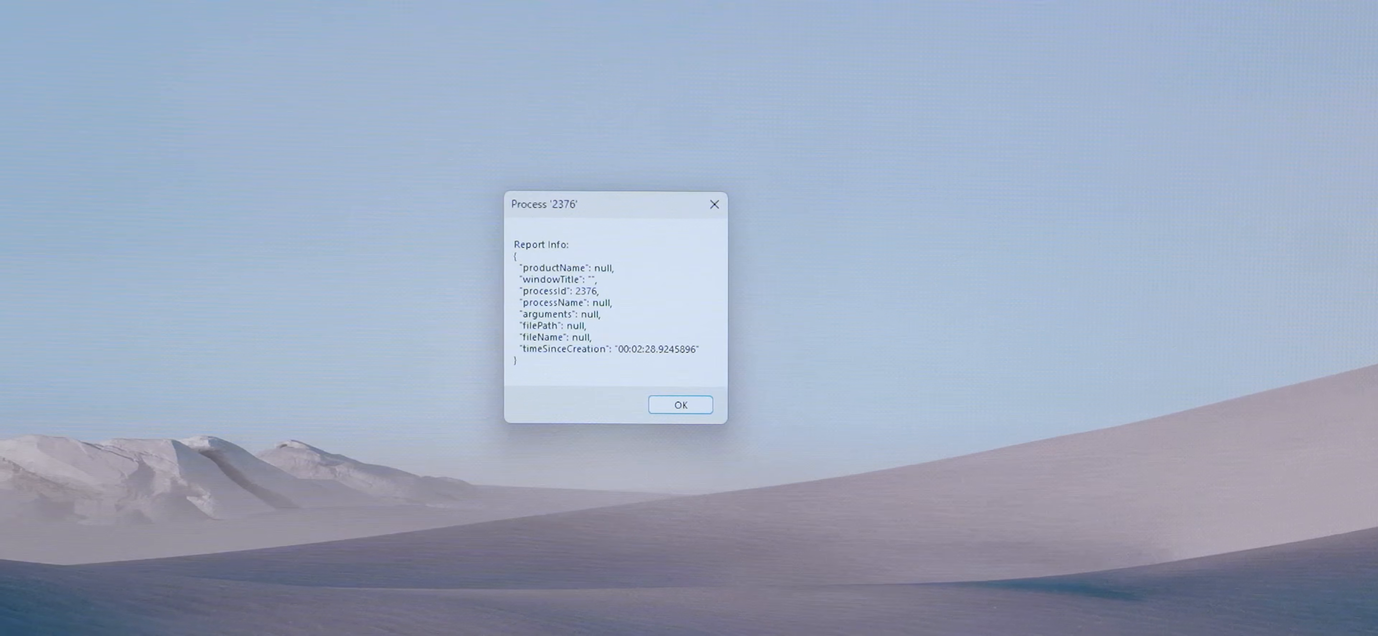
mouse_move(1351, 621)
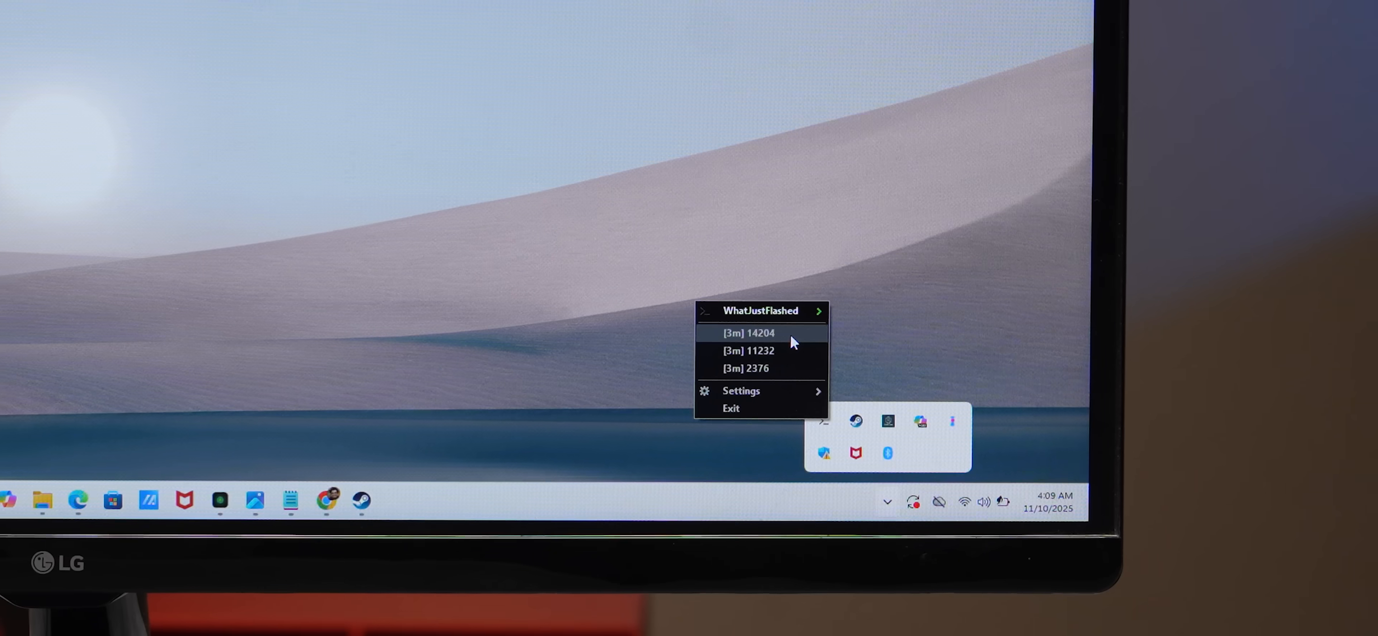
click(748, 333)
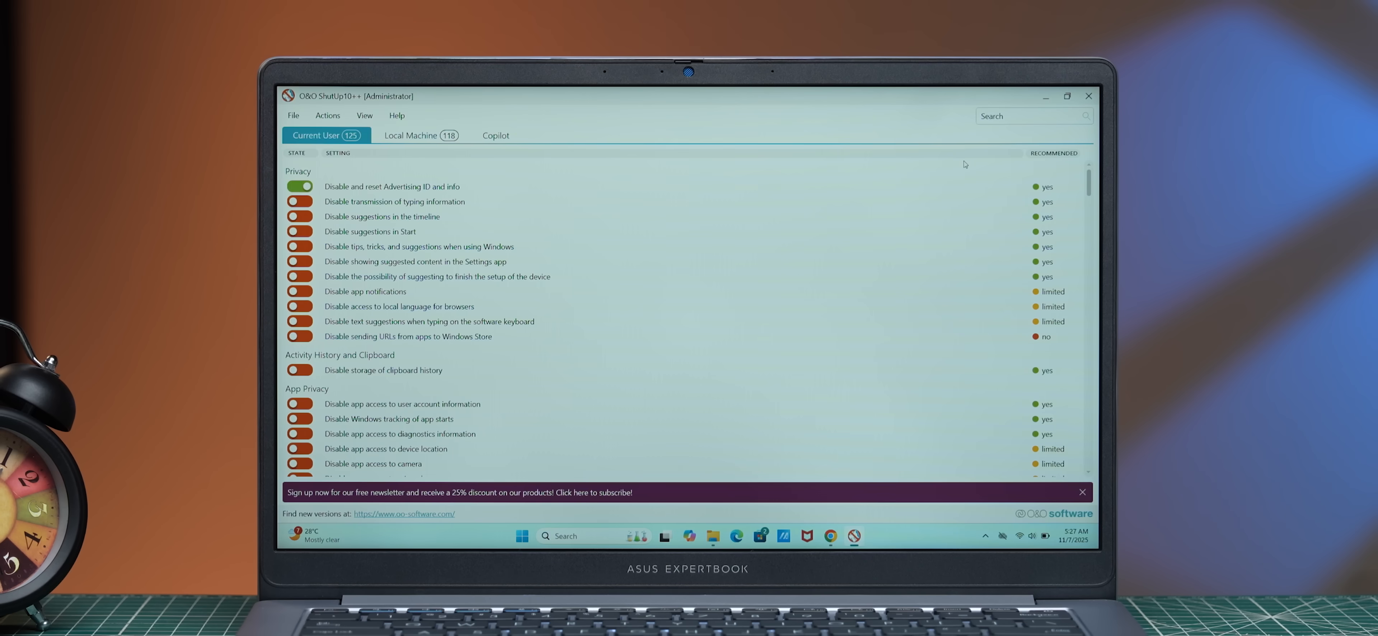
Disable Copilot Recall data collection for the current user and confirm with Yes.
scroll(down, 3)
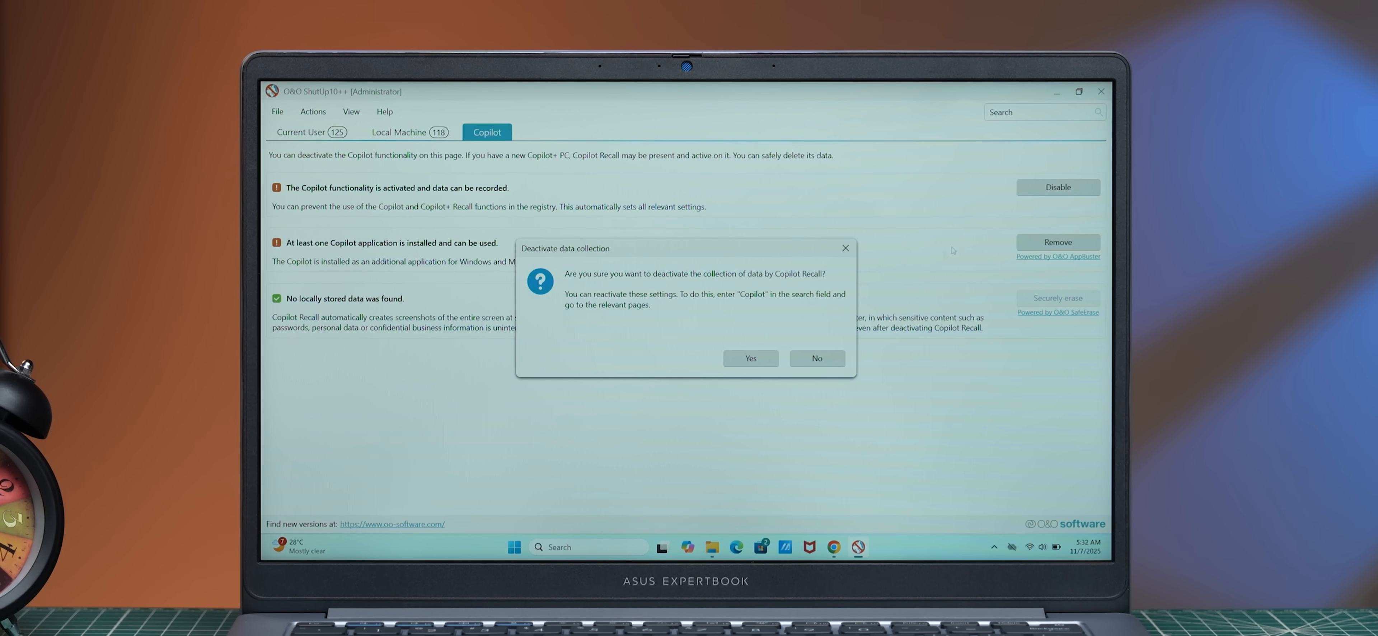
click(748, 358)
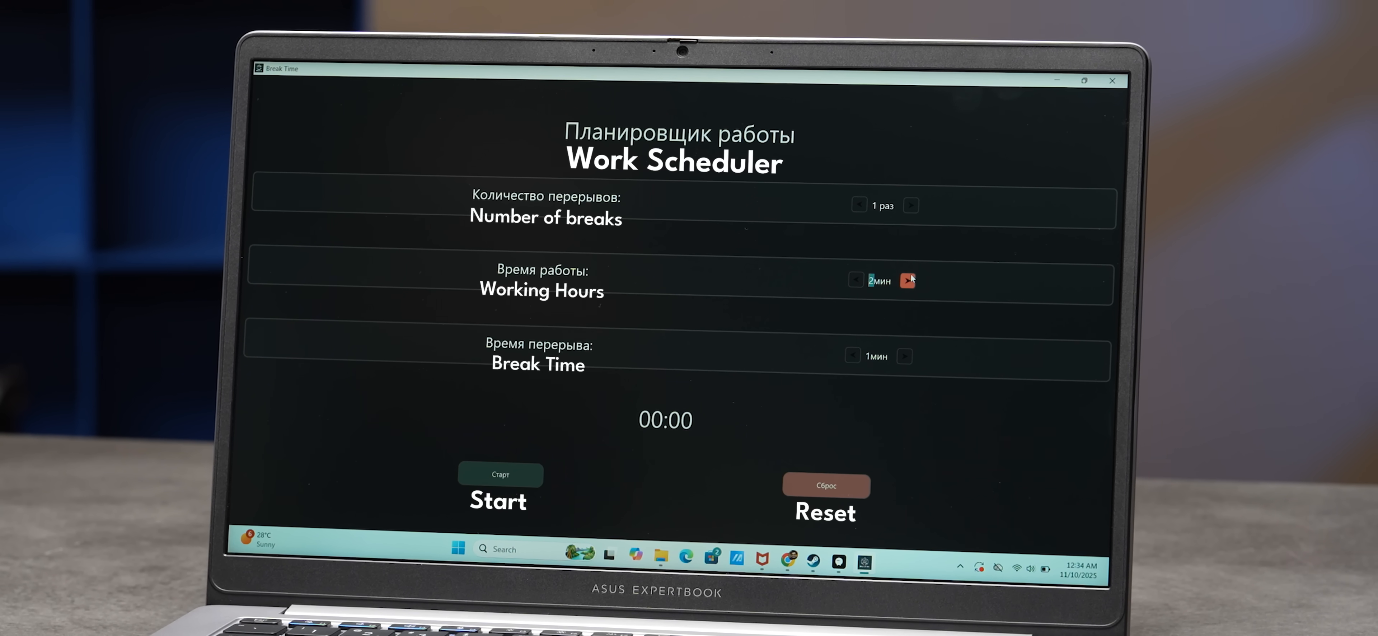
Increase the Working Hours duration in the Work Scheduler.
click(500, 474)
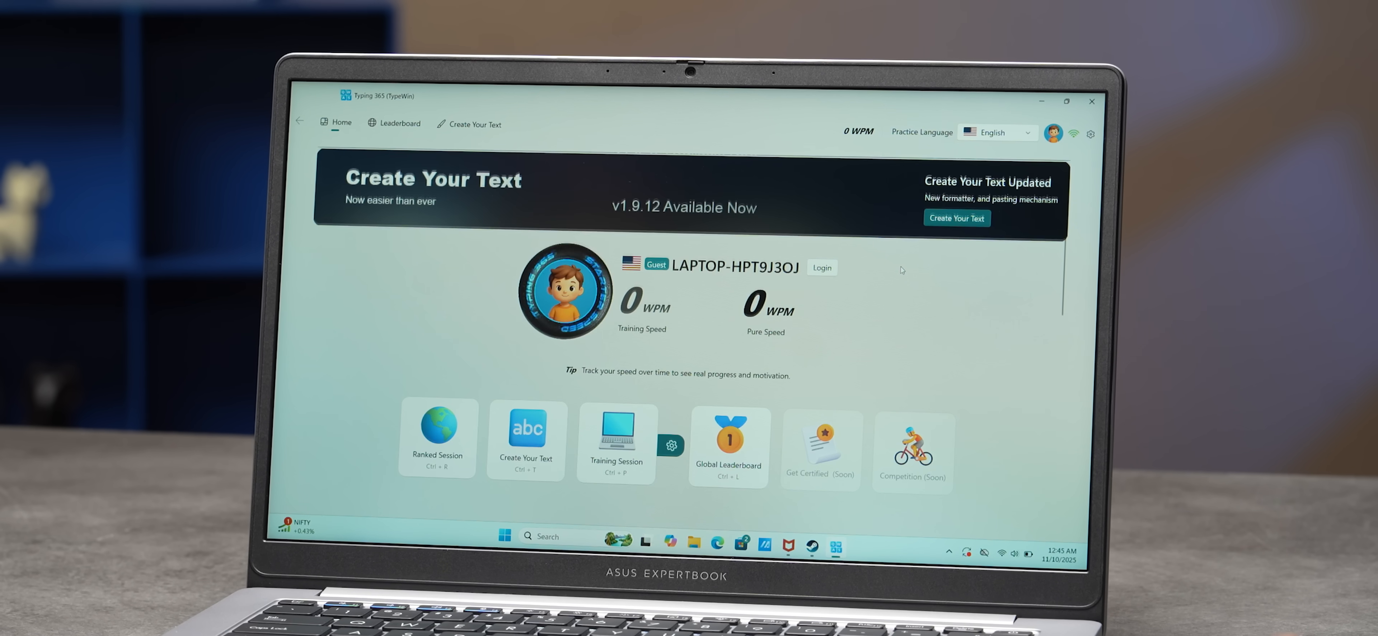
Type the passage in a ranked typing session at about 50 WPM.
scroll(down, 3)
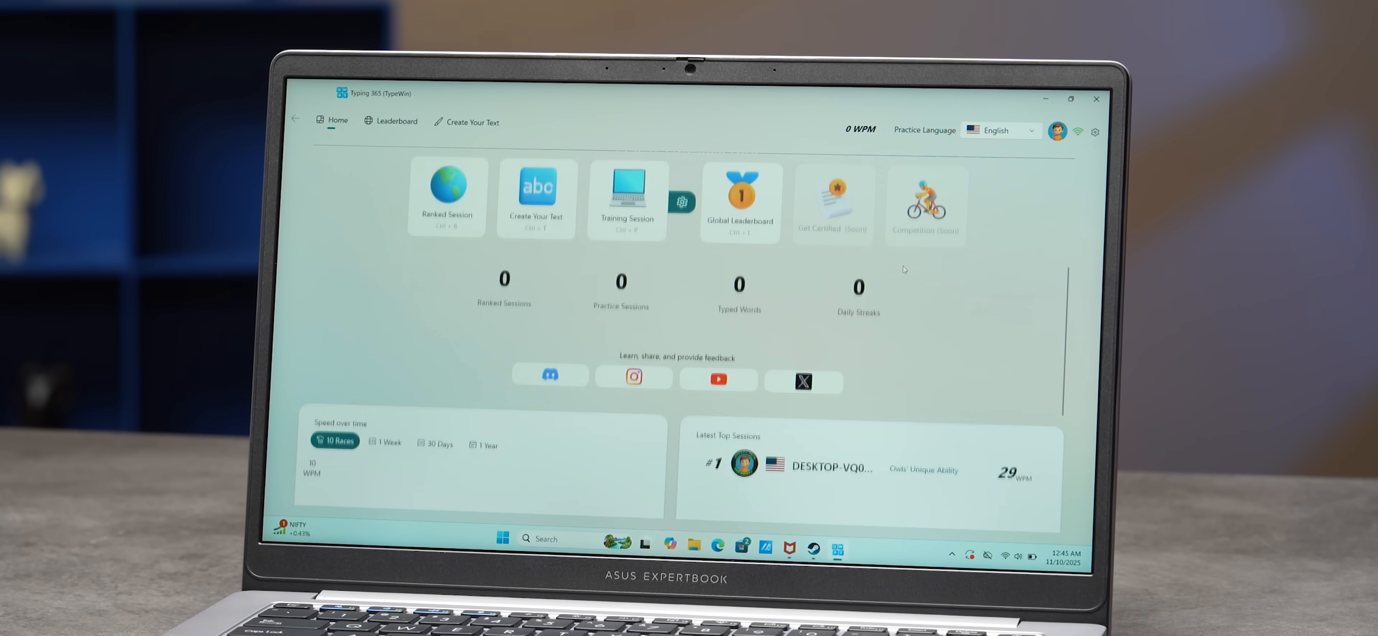
scroll(down, 3)
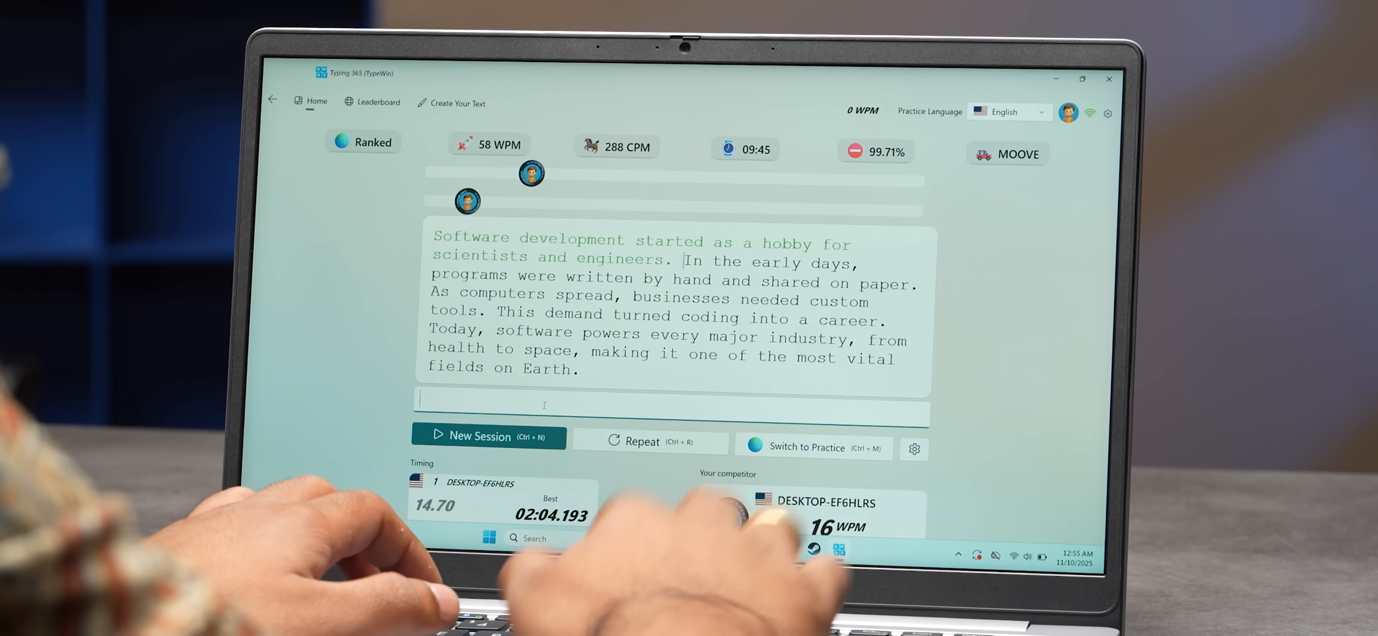
text(ar)
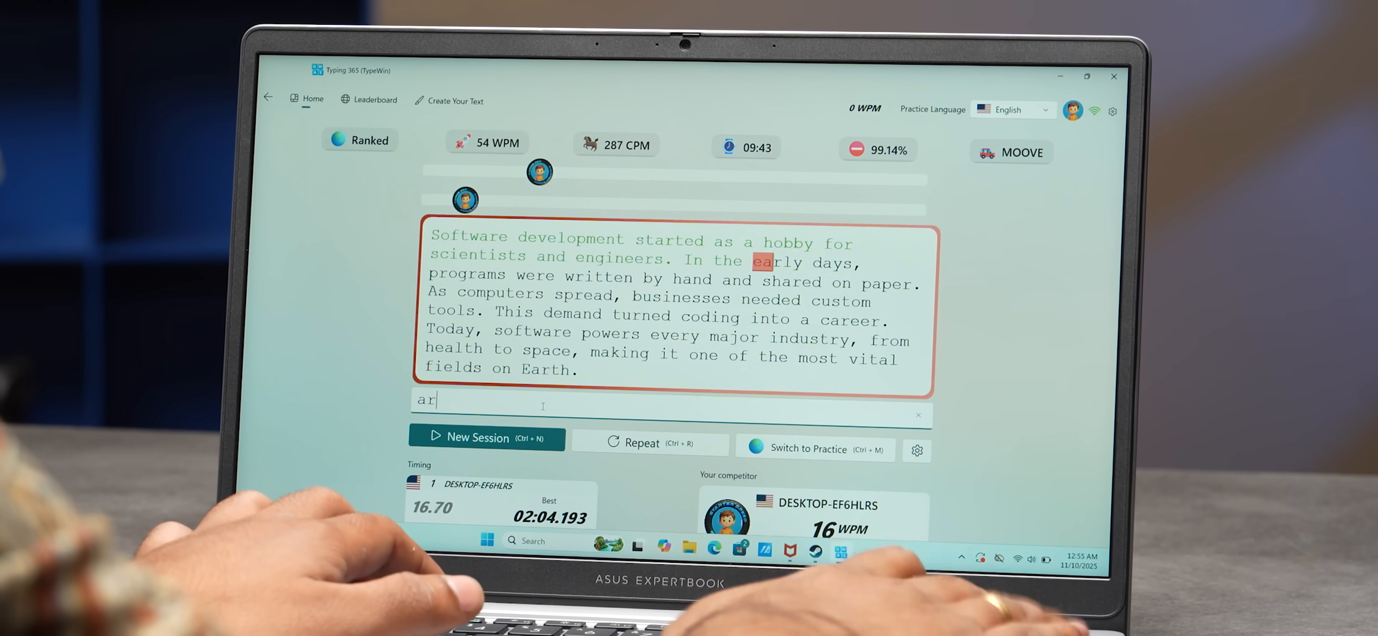
text(ear;)
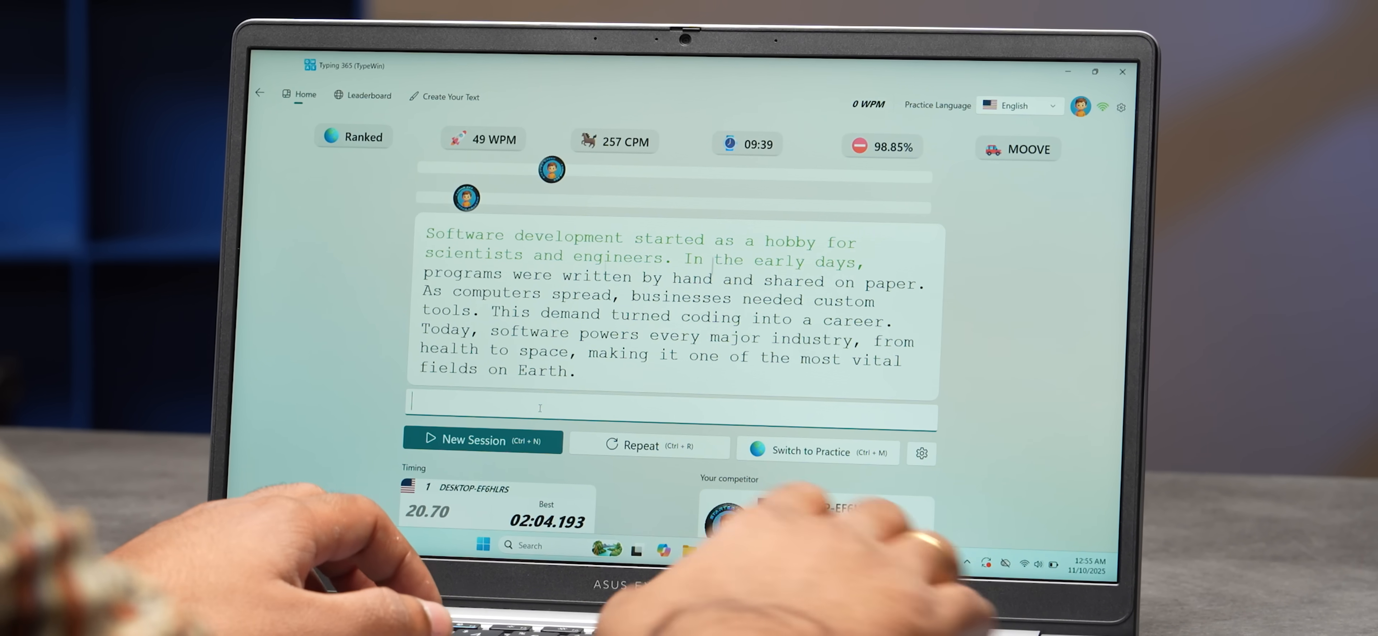
Browse the global typing leaderboard.
click(368, 96)
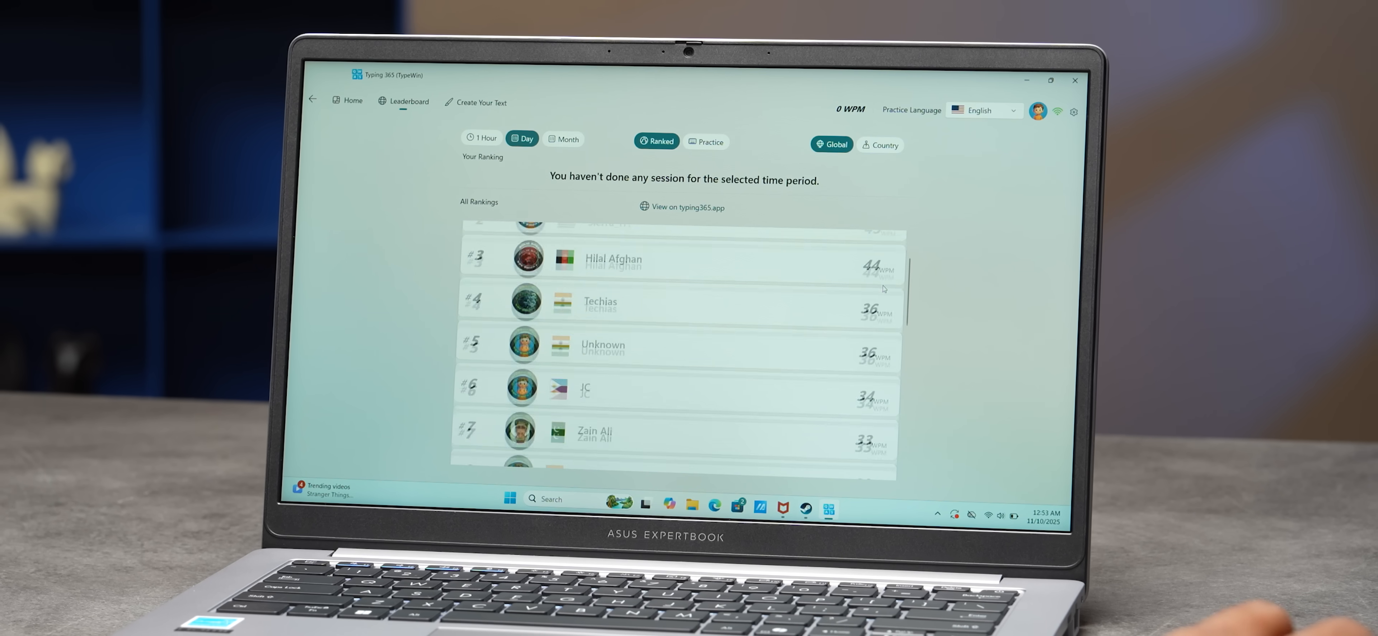
scroll(down, 3)
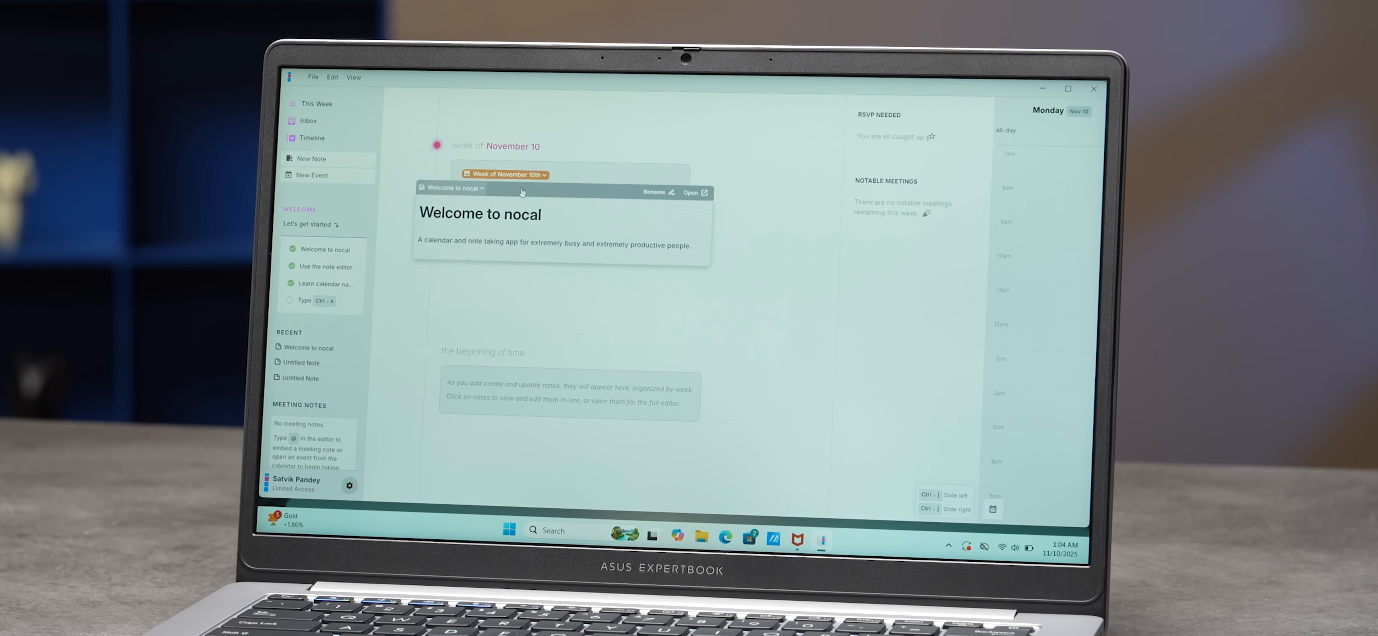
From the weekly scratchpad, start a Blank Note for the Week of November 10th.
scroll(down, 3)
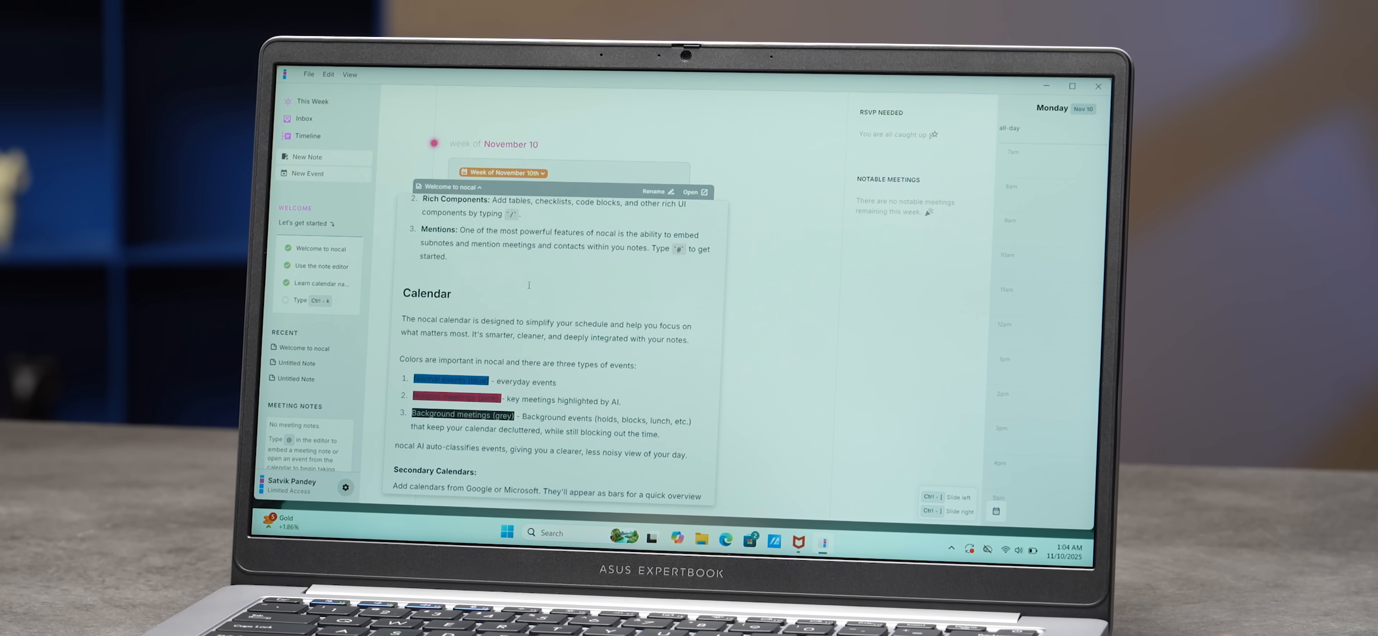
scroll(down, 3)
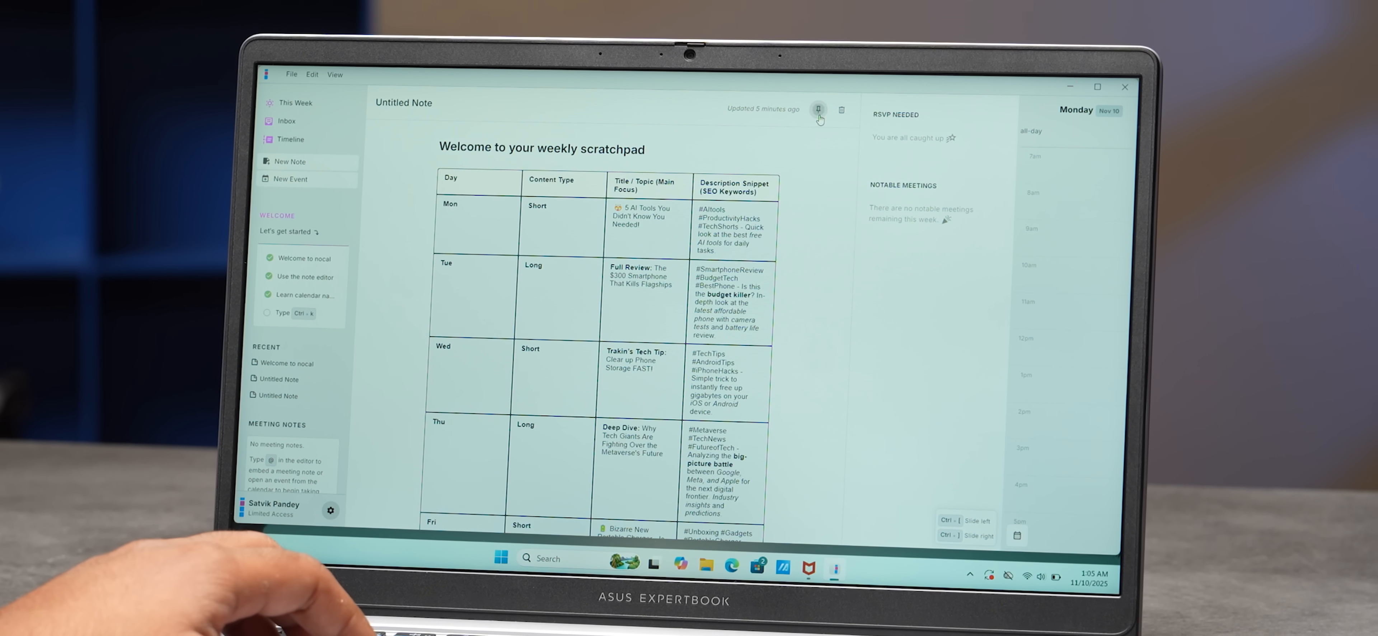
click(818, 109)
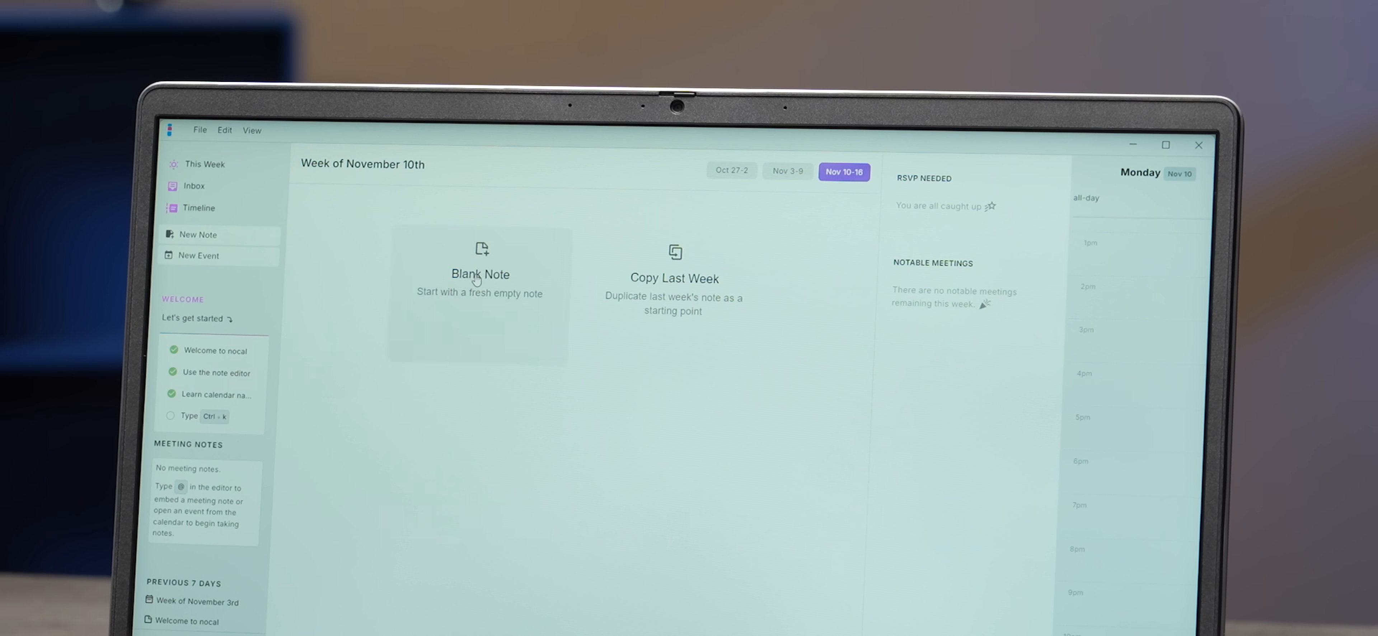
click(480, 274)
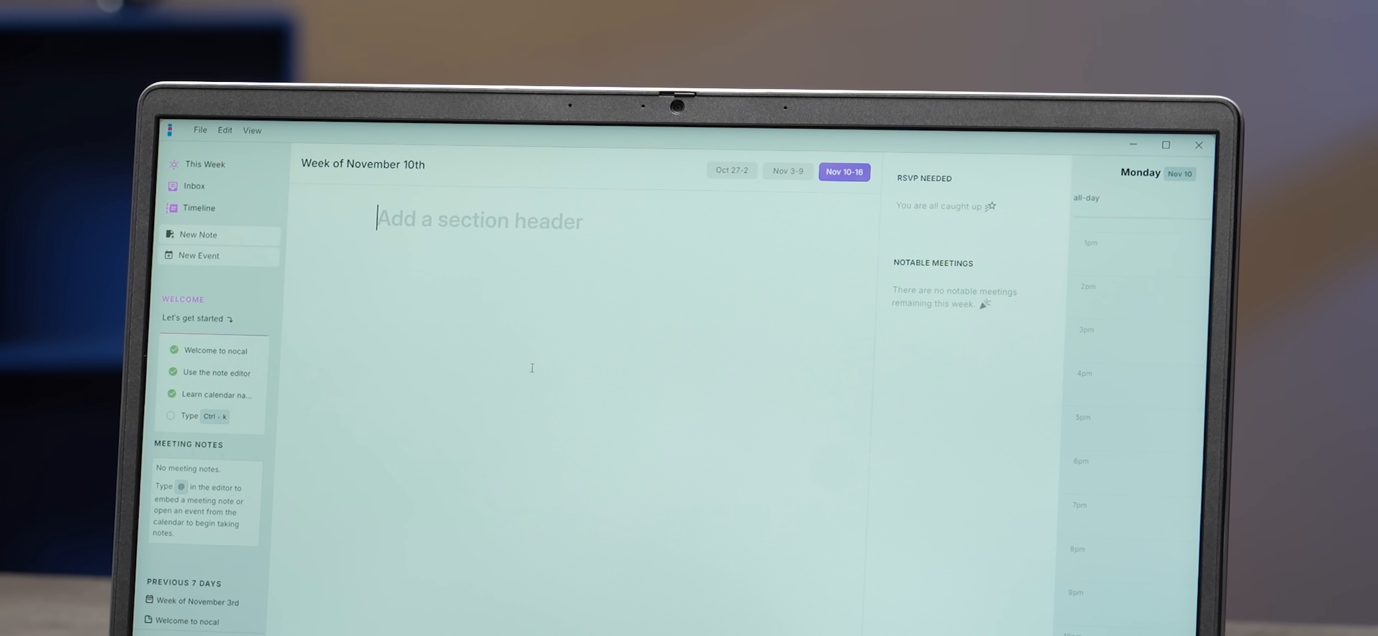